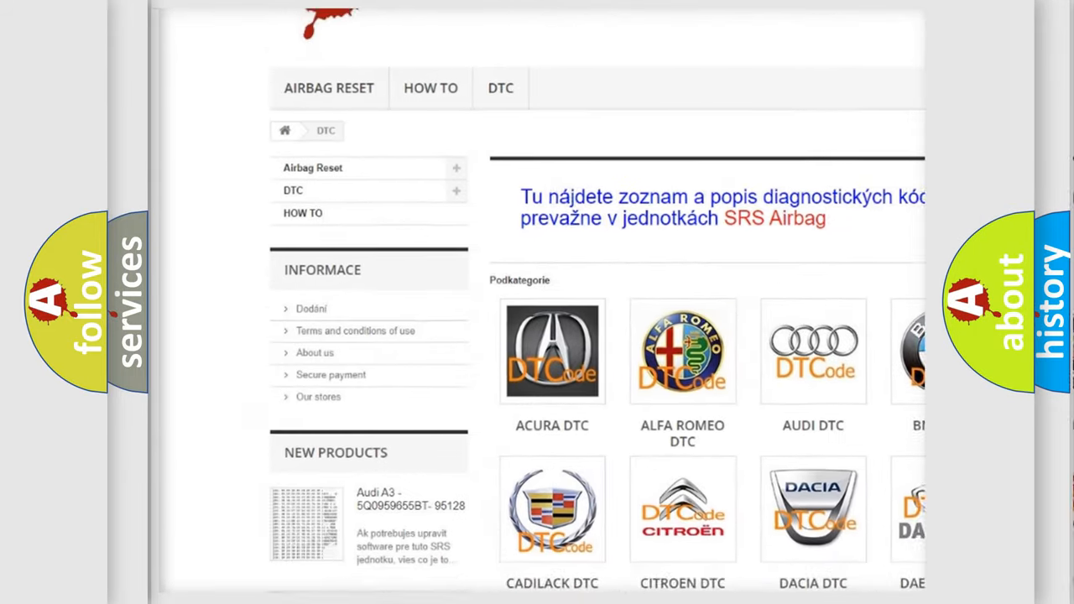
{"action": "scroll", "scroll_direction": "down", "scroll_amount": 3}
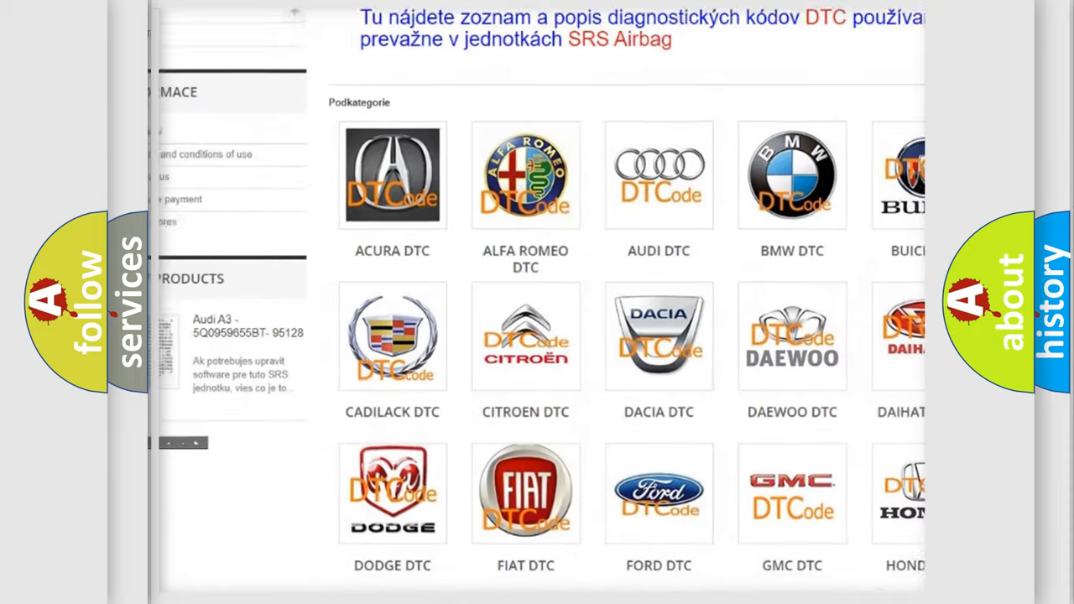
{"action": "scroll", "scroll_direction": "down", "scroll_amount": 3}
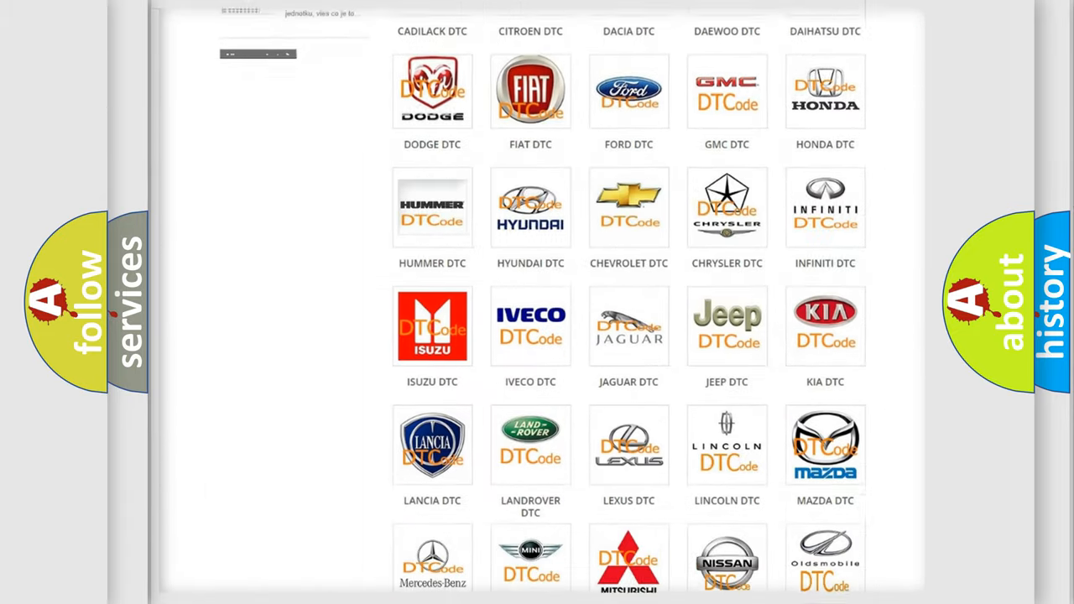
{"action": "scroll", "scroll_direction": "down", "scroll_amount": 3}
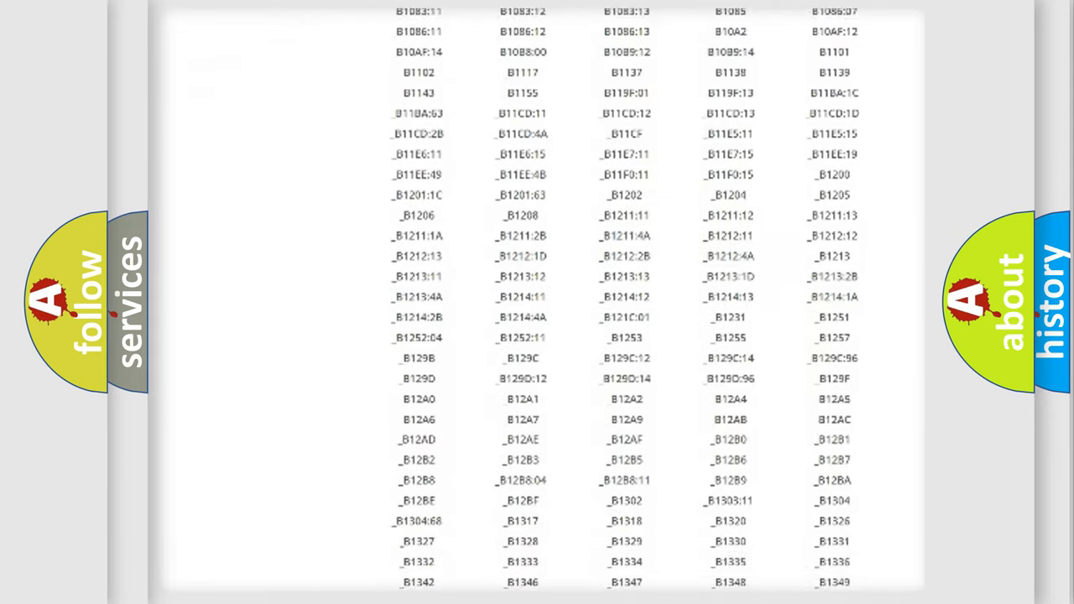
{"action": "scroll", "scroll_direction": "down", "scroll_amount": 3}
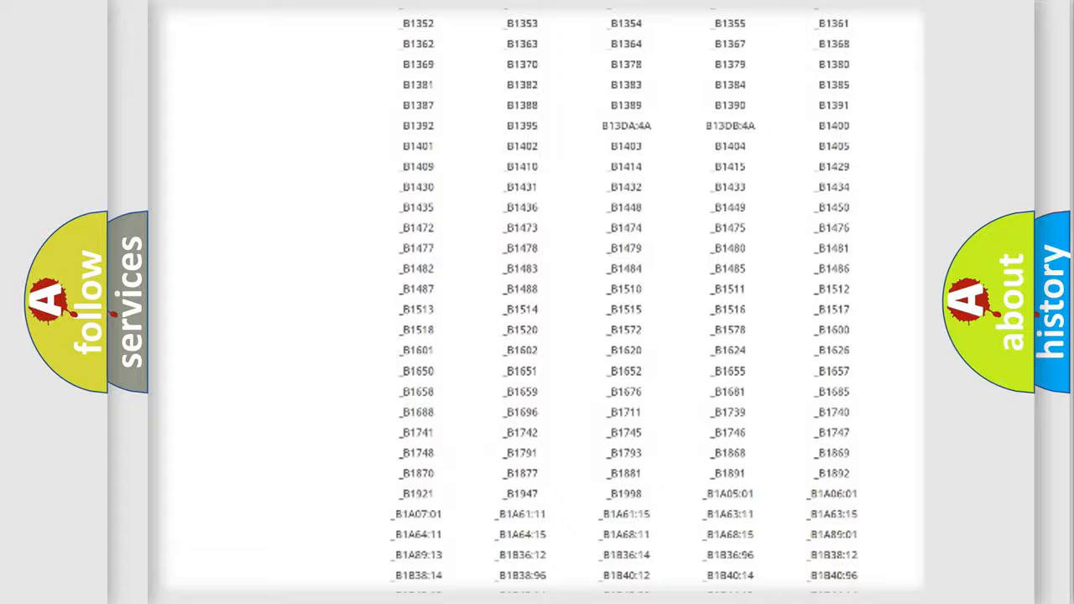